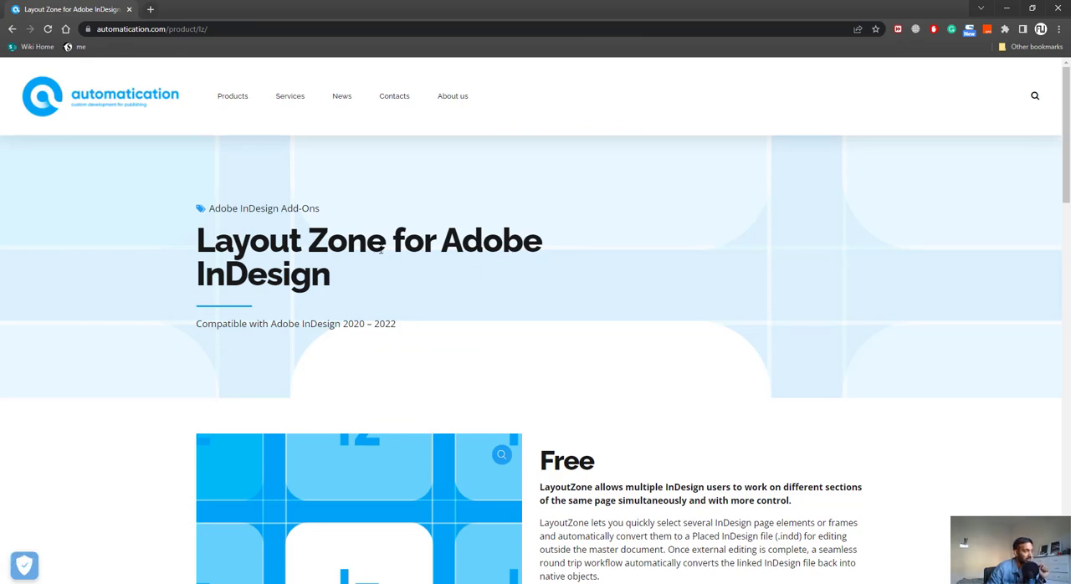
# Download LayoutZone.zip from the product page and reveal it in the Downloads folder
pyautogui.scroll(-3)
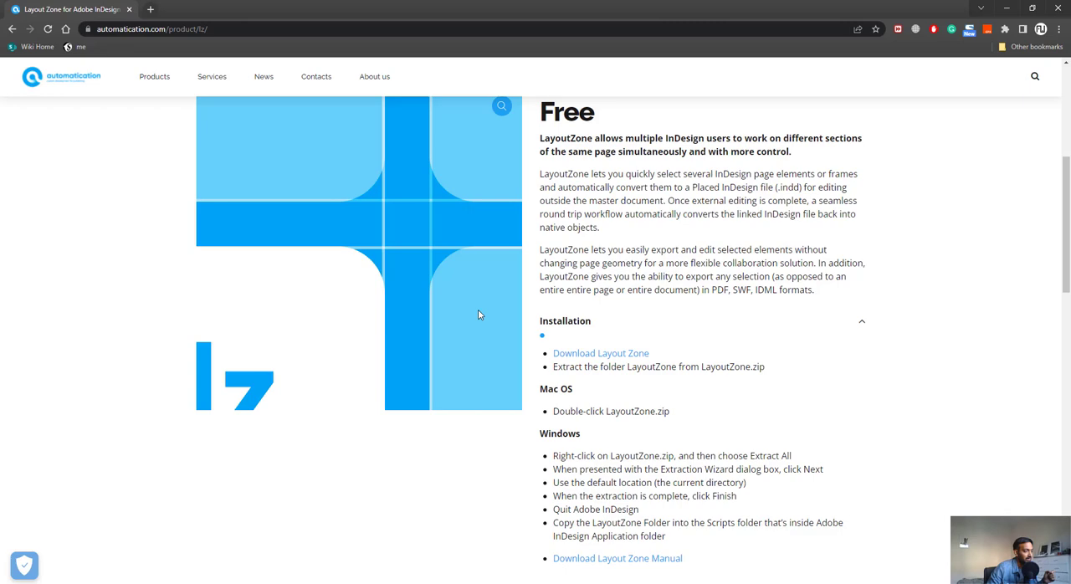
pyautogui.scroll(-3)
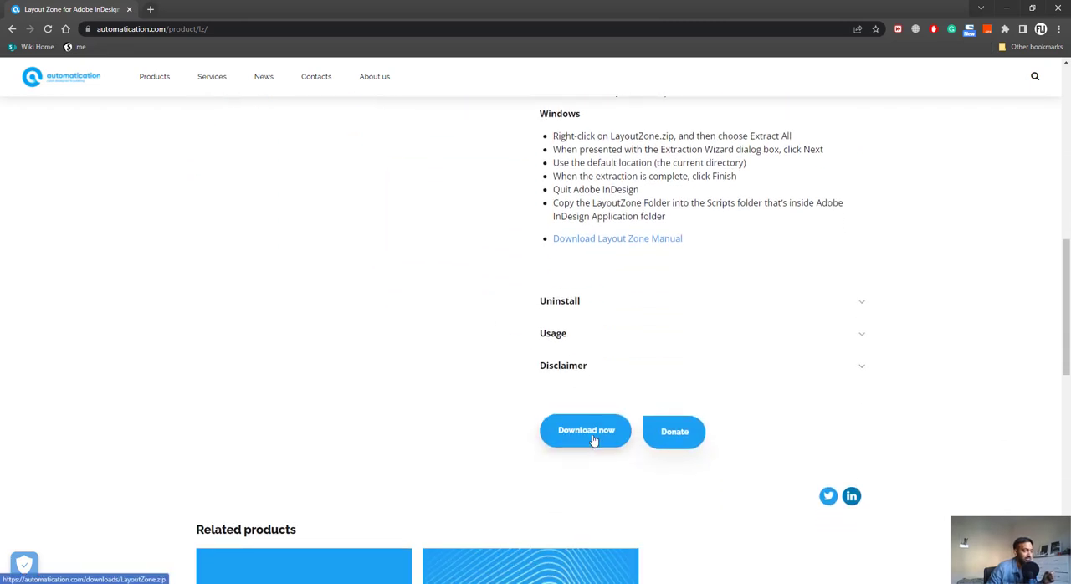
pyautogui.click(586, 432)
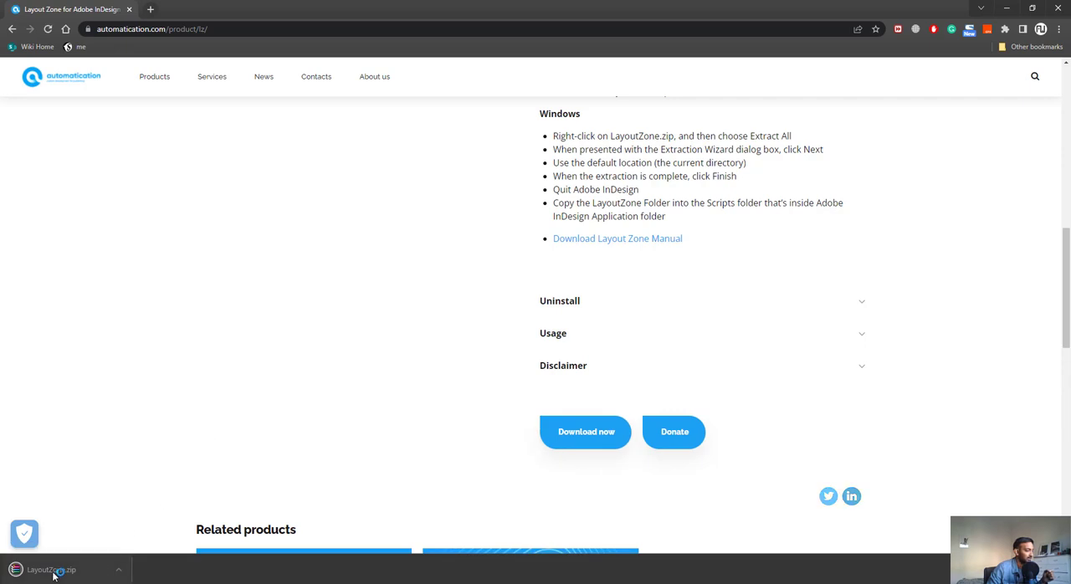
pyautogui.moveTo(112, 572)
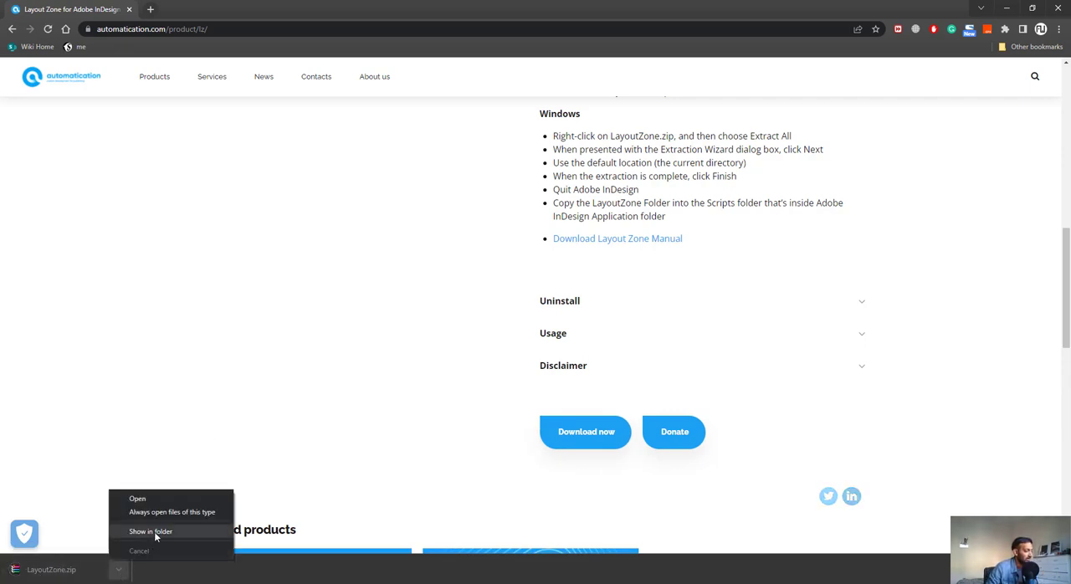
pyautogui.click(149, 532)
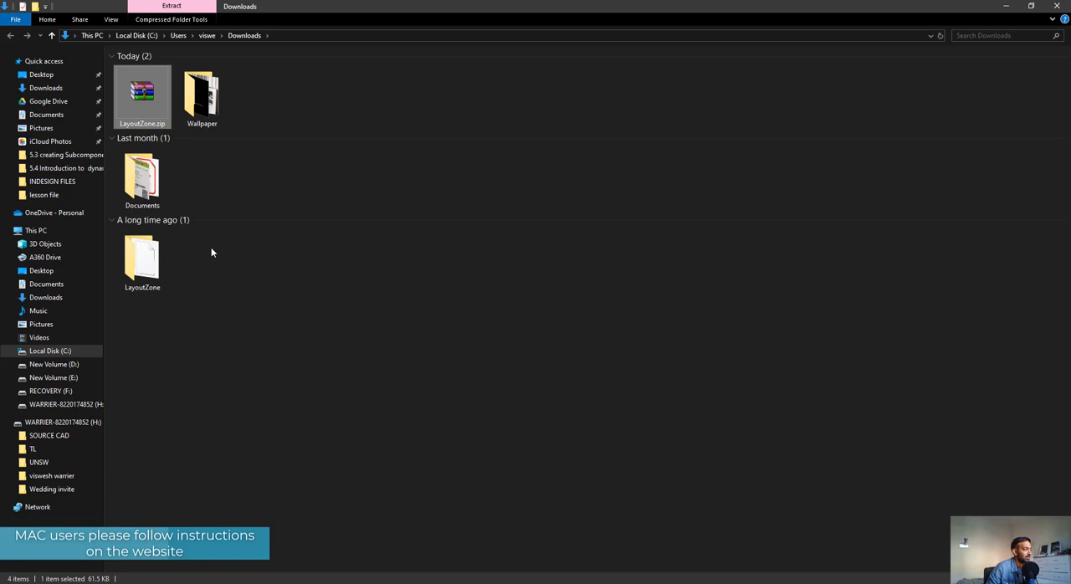
# Copy the LayoutZone folder into C:\Program Files\Adobe\Adobe InDesign CC 2019\Scripts
pyautogui.click(141, 259)
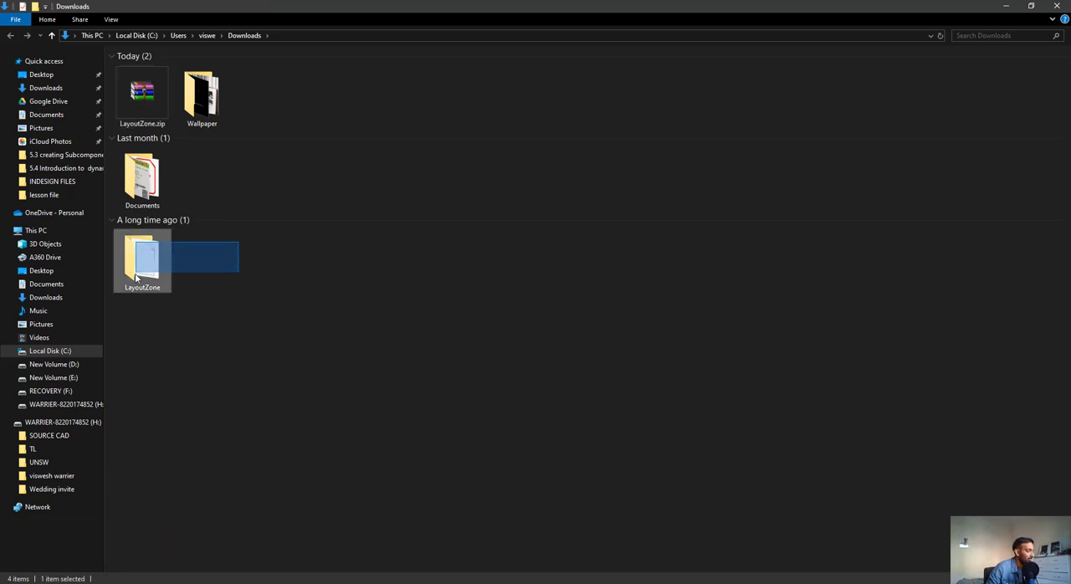
pyautogui.click(131, 311)
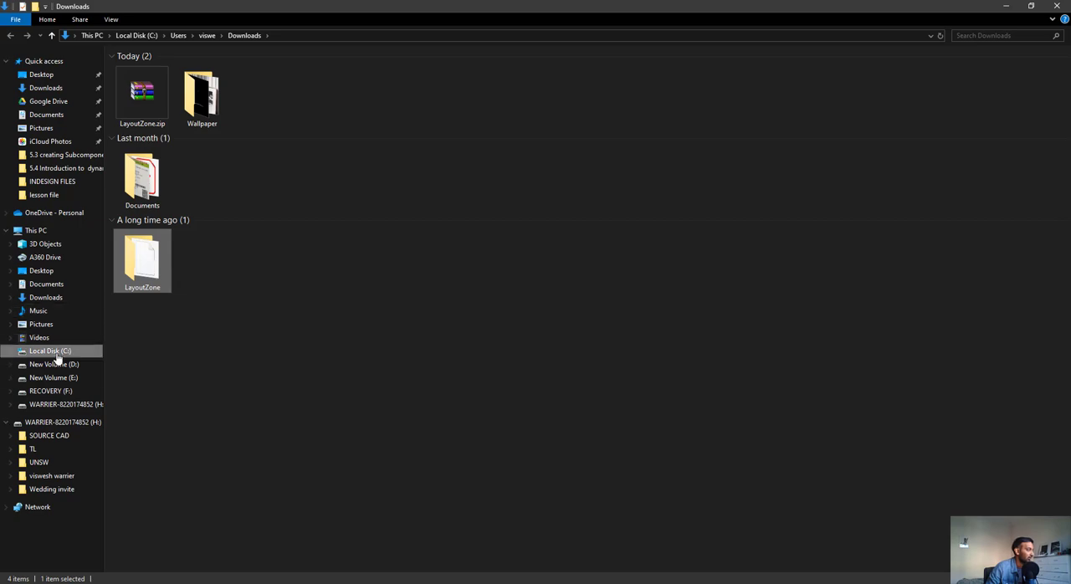
pyautogui.click(50, 351)
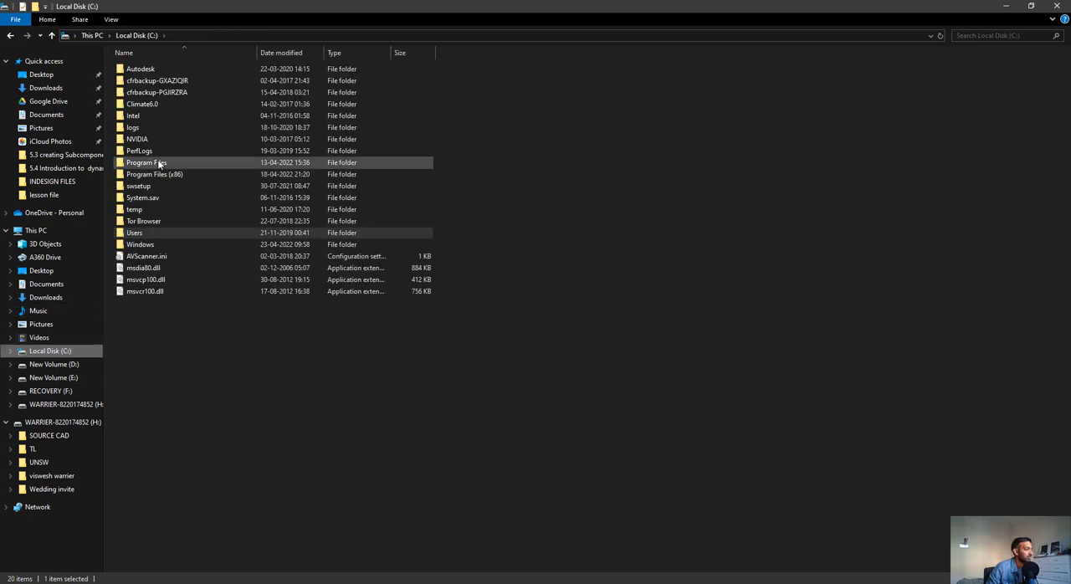
pyautogui.doubleClick(148, 163)
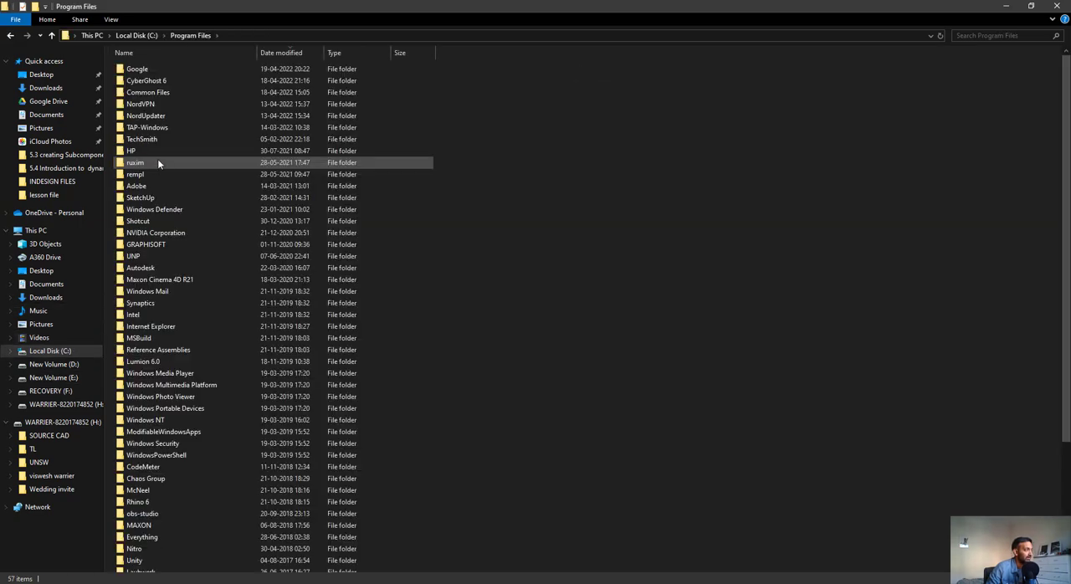
pyautogui.doubleClick(135, 184)
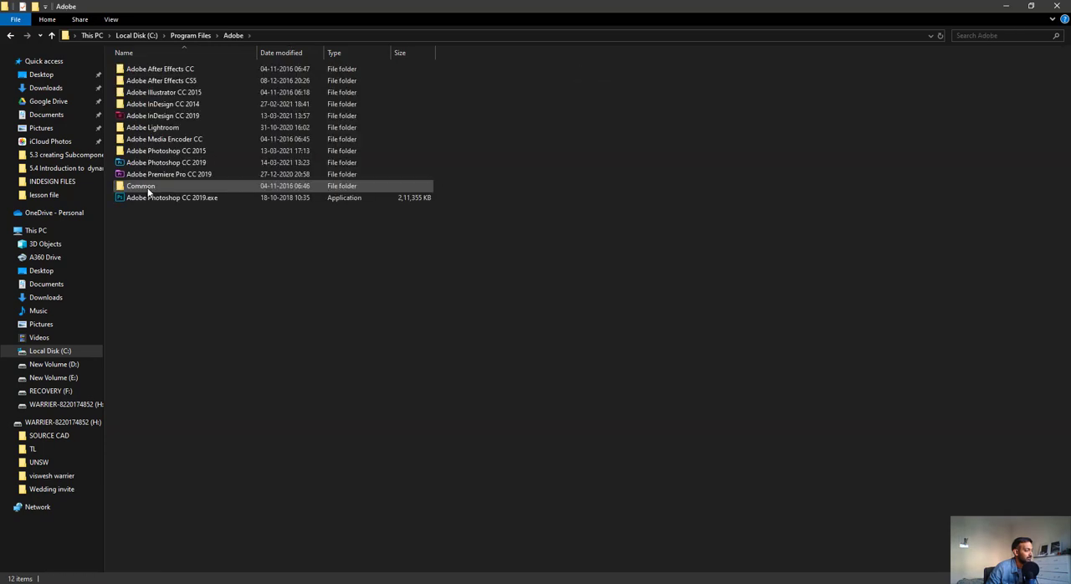
pyautogui.click(164, 104)
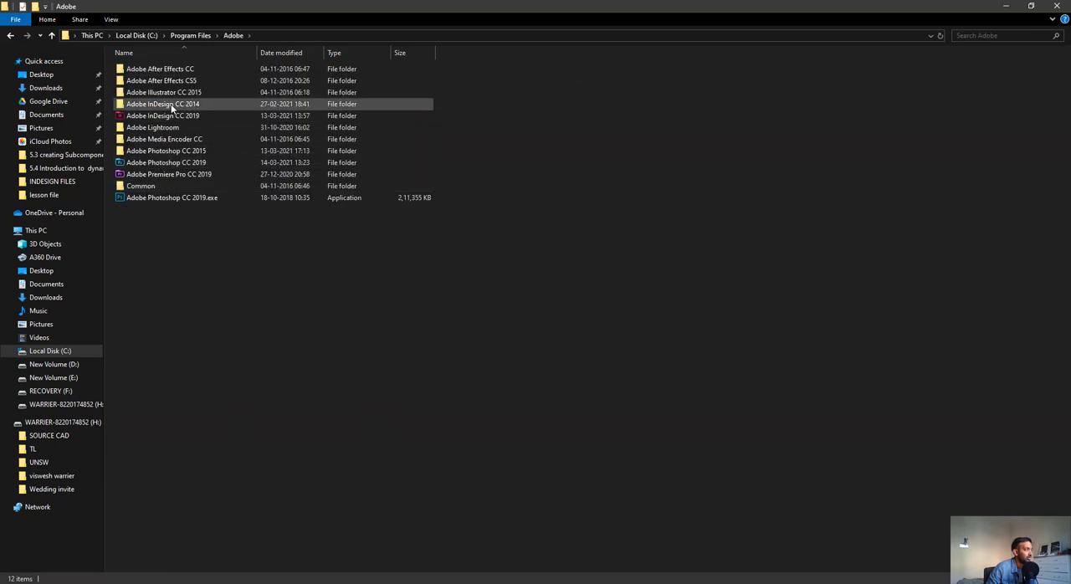
pyautogui.doubleClick(164, 115)
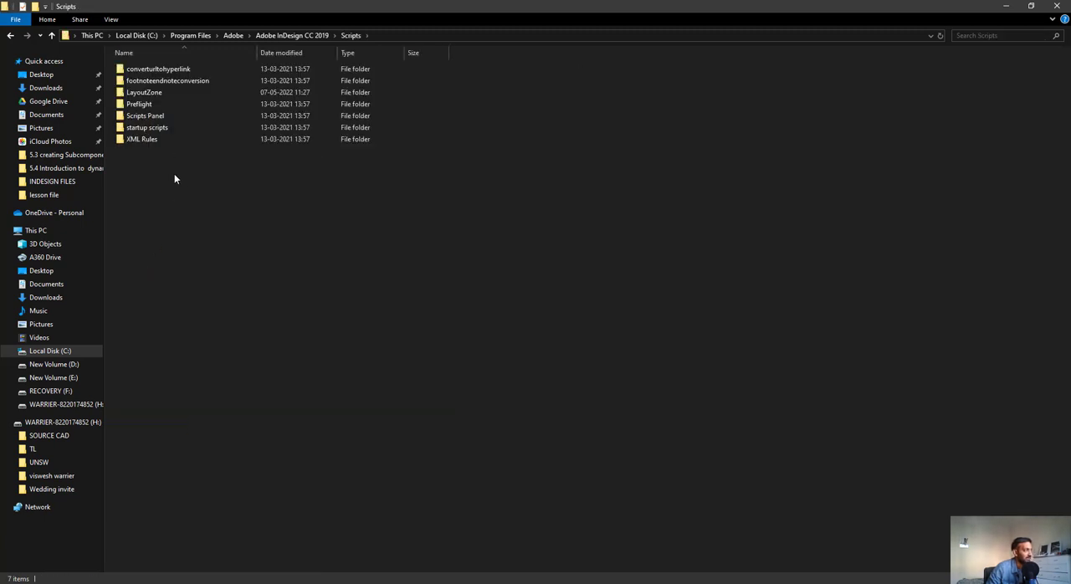
pyautogui.click(145, 92)
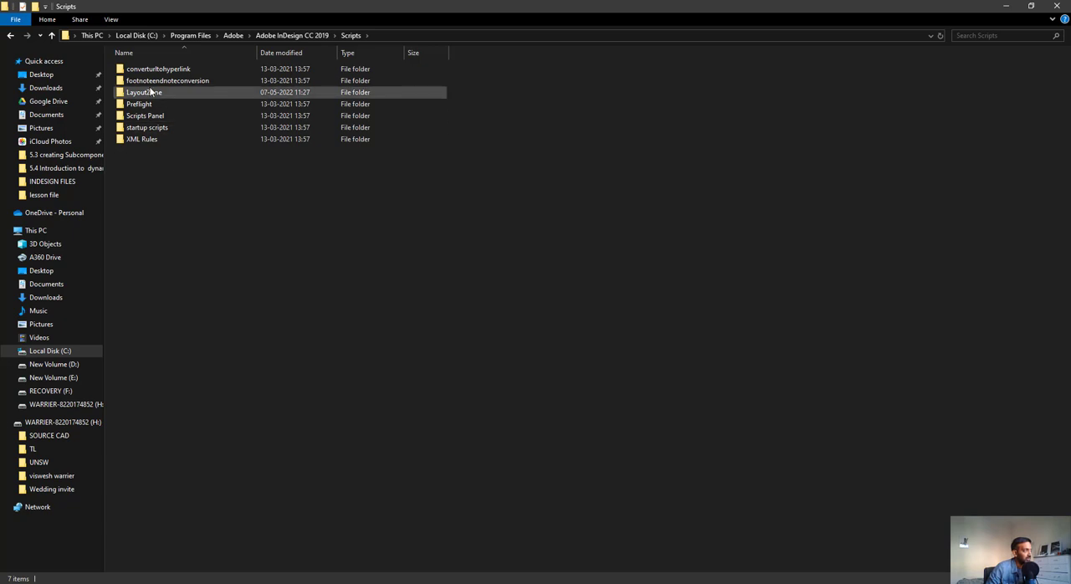
pyautogui.click(149, 92)
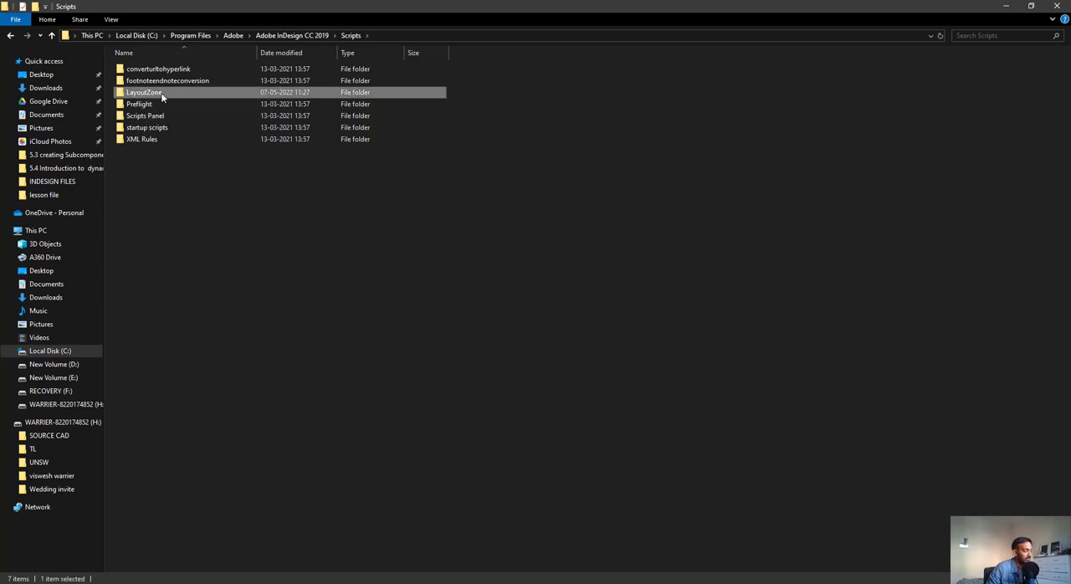
pyautogui.moveTo(198, 218)
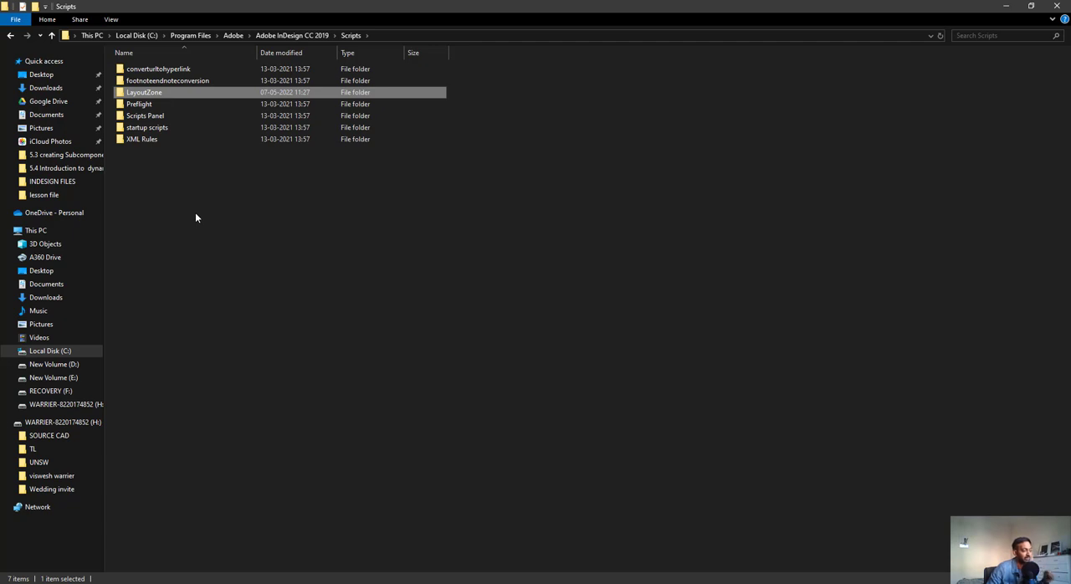
pyautogui.moveTo(197, 221)
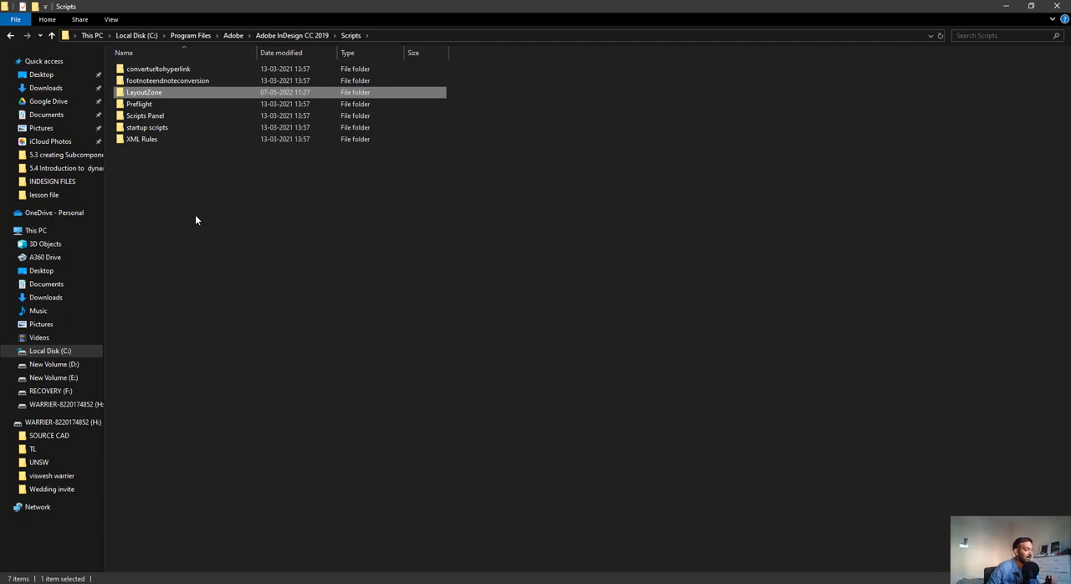
pyautogui.moveTo(128, 400)
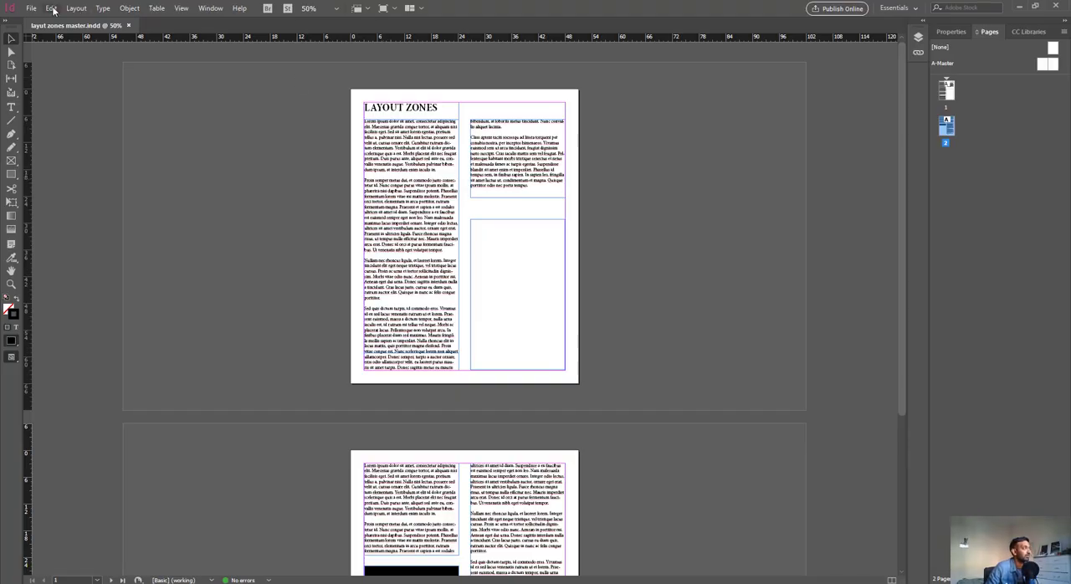
# Assign page 2's selected frames as a zone via Edit > Layout Zone > Assign Zone
pyautogui.click(52, 12)
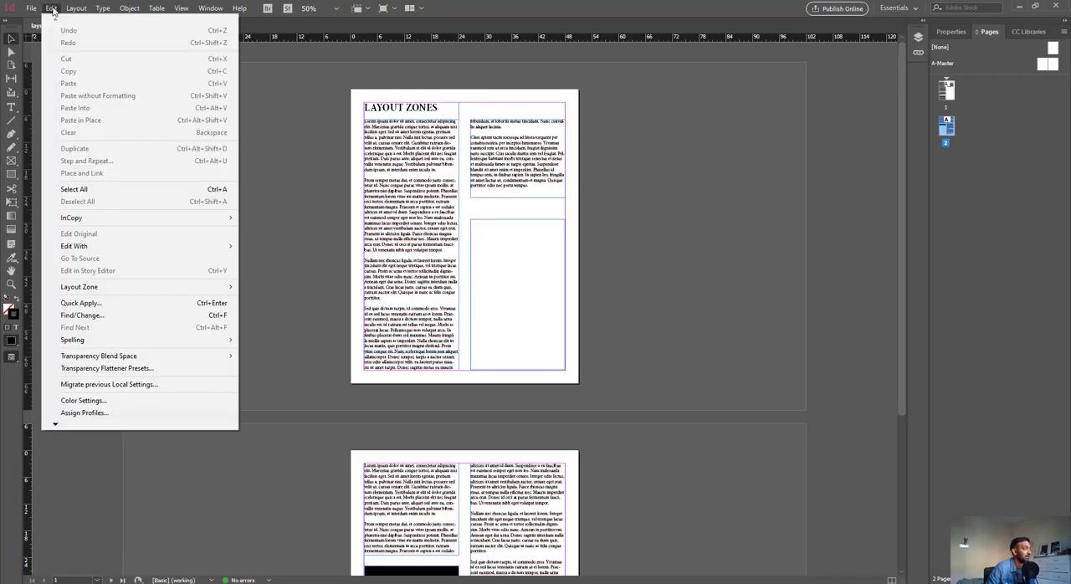
pyautogui.moveTo(78, 288)
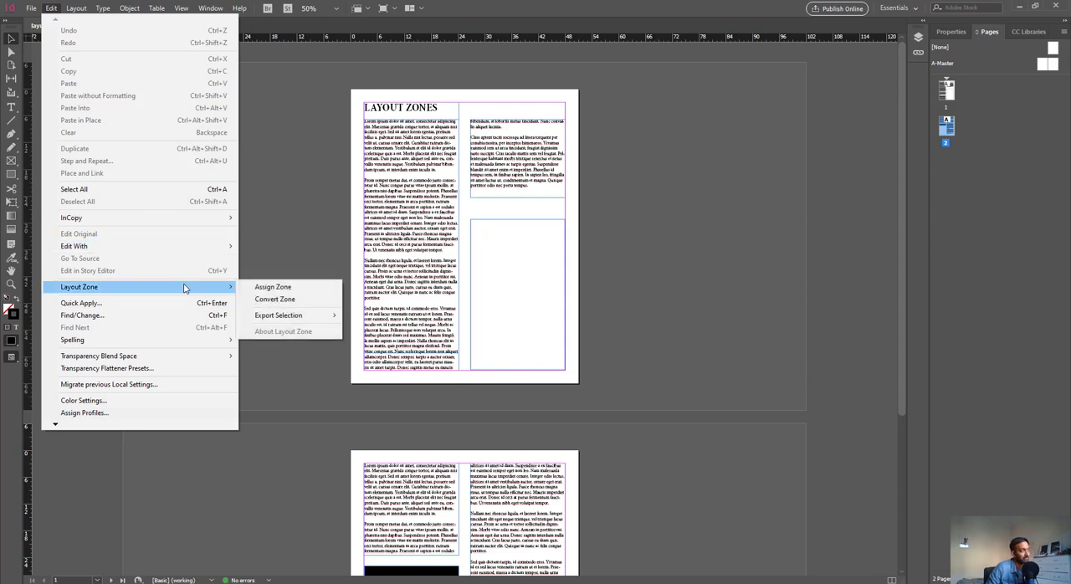
pyautogui.moveTo(186, 291)
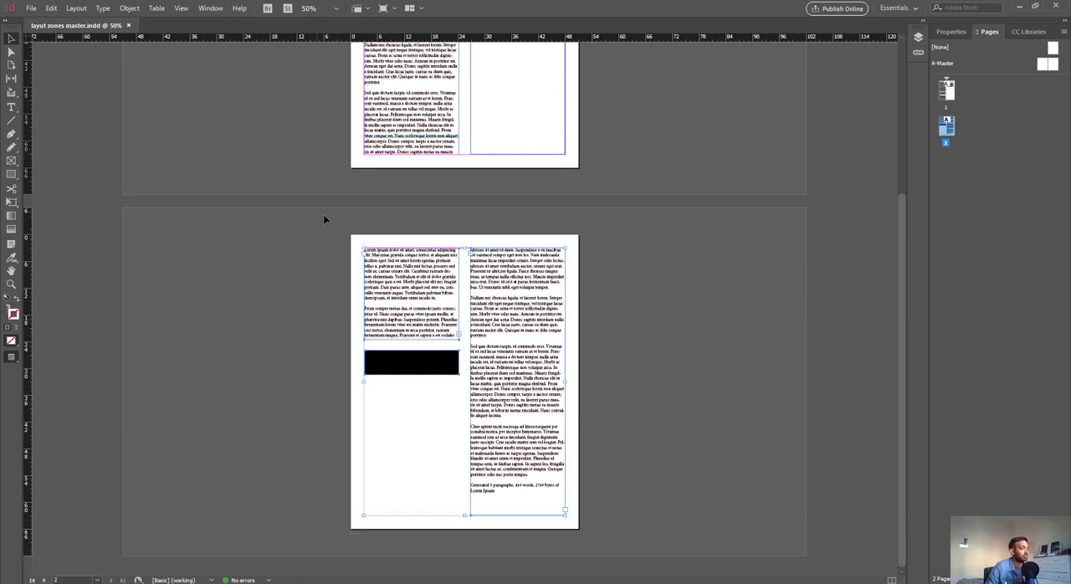
pyautogui.moveTo(609, 543)
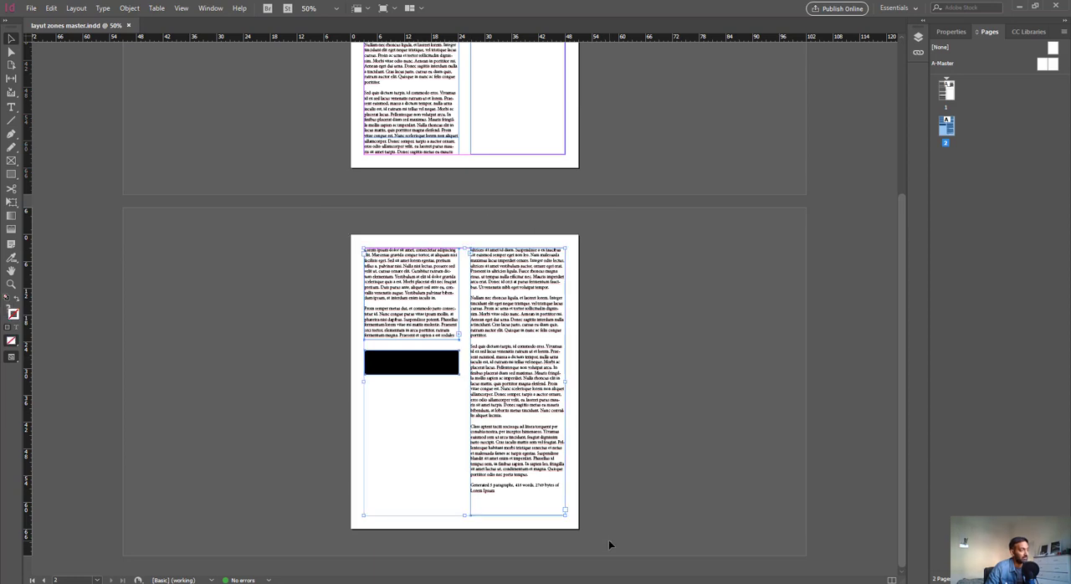
pyautogui.moveTo(517, 466)
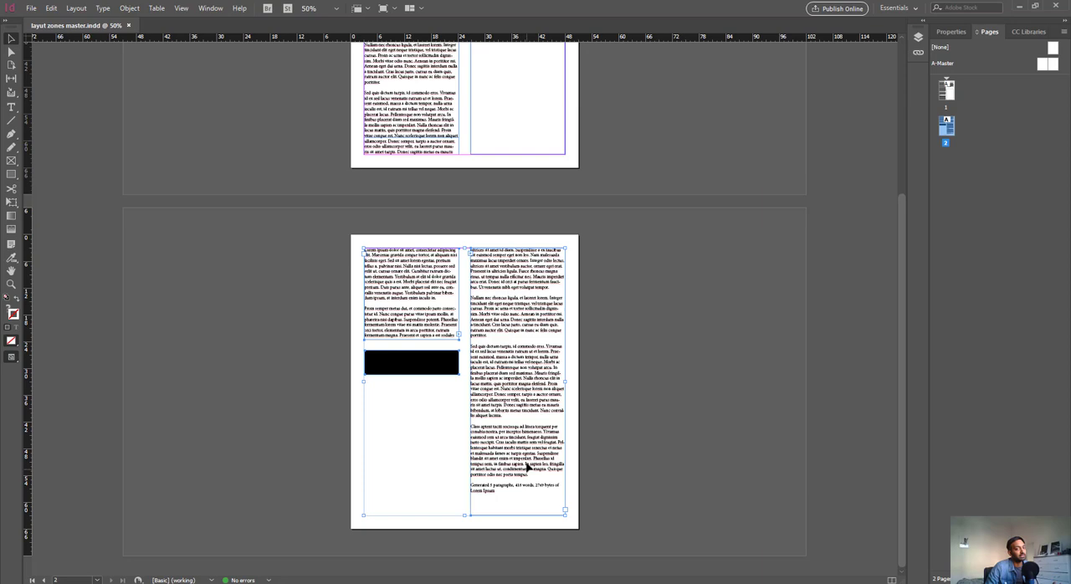
pyautogui.click(54, 10)
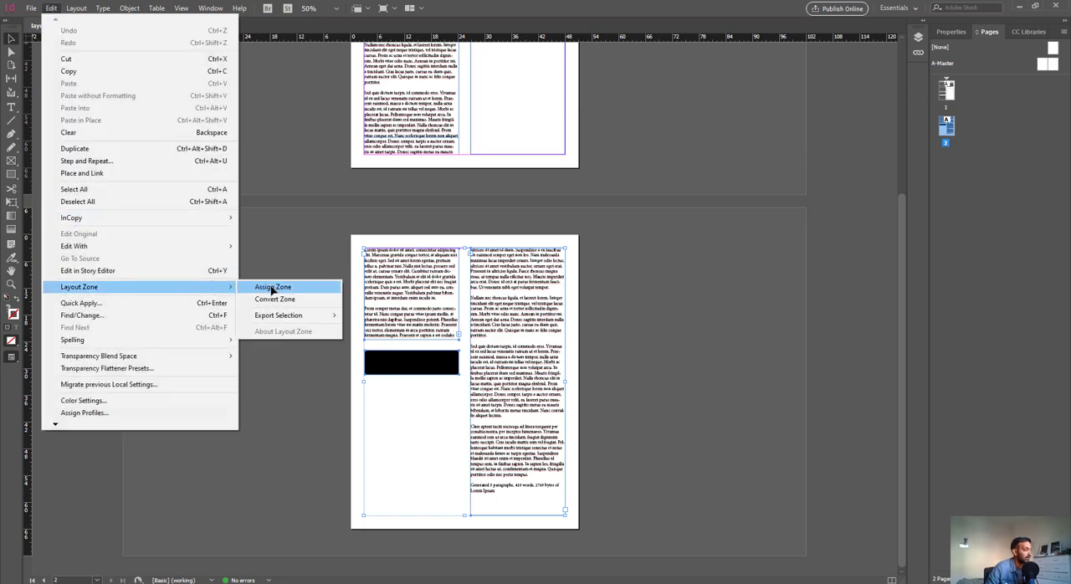
pyautogui.click(273, 287)
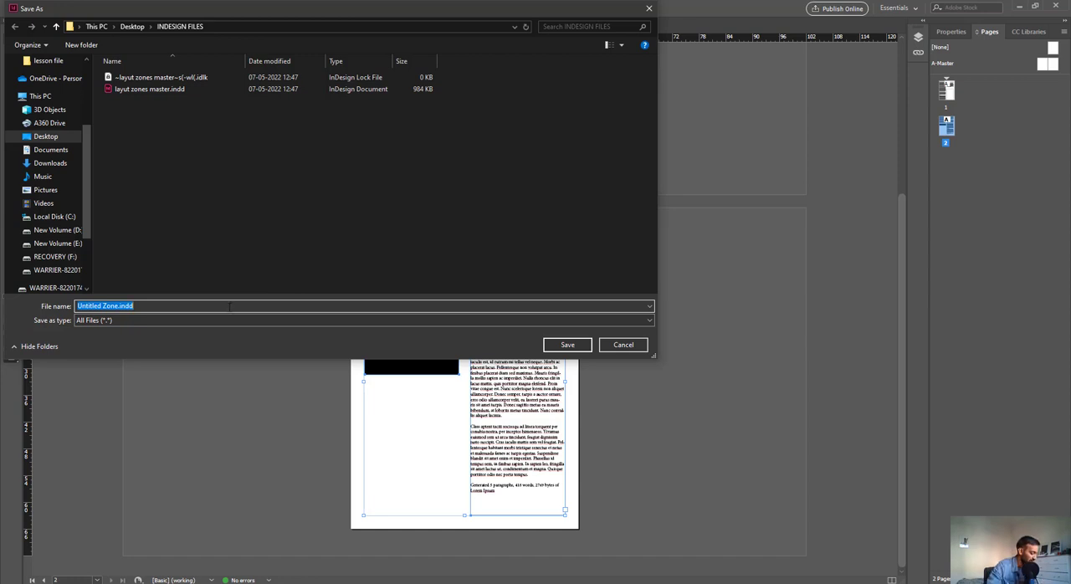
# Name the new zone file Page 2 and save it to Desktop > INDESIGN FILES
pyautogui.write('Page')
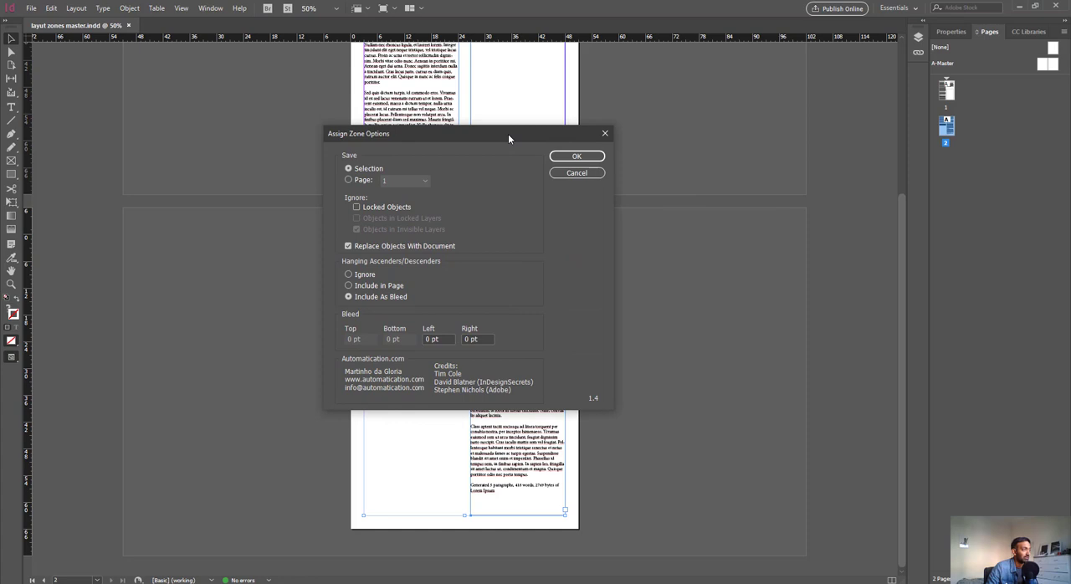
pyautogui.moveTo(348, 157)
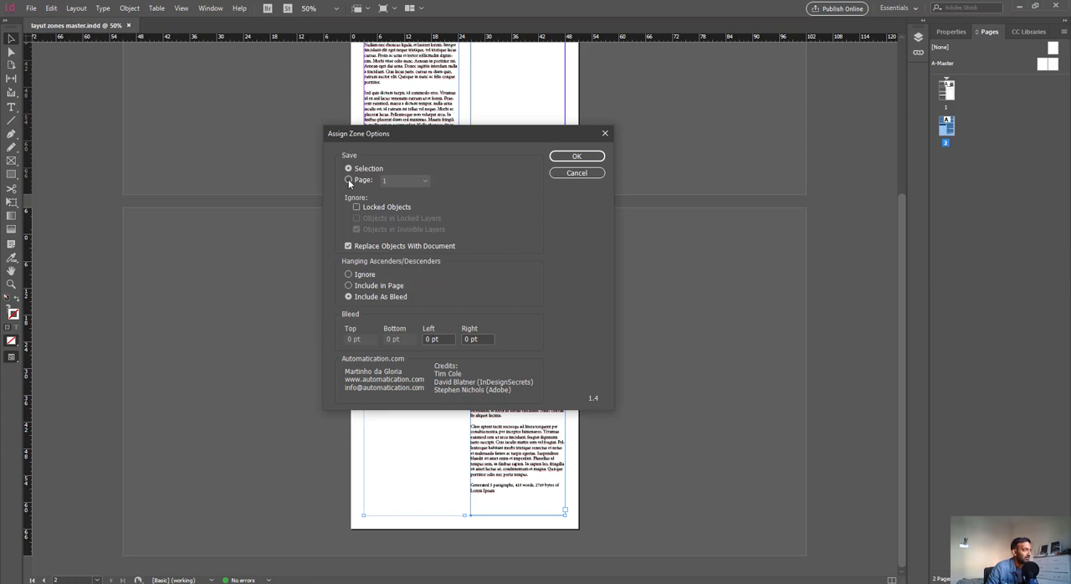
# Set the zone to a whole Page, choose page 2, and confirm the Assign Zone Options
pyautogui.click(348, 181)
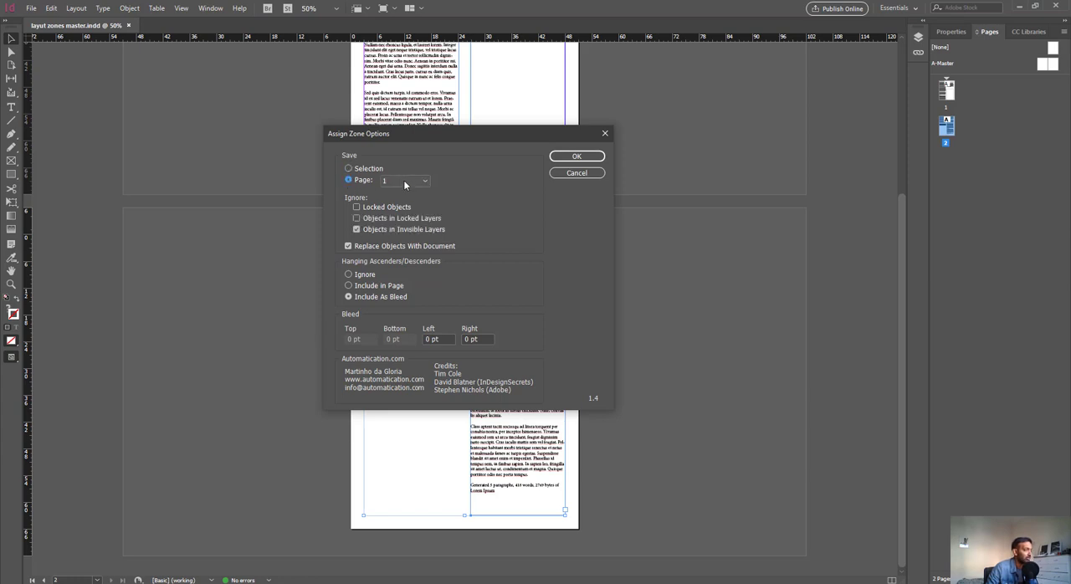
pyautogui.click(422, 181)
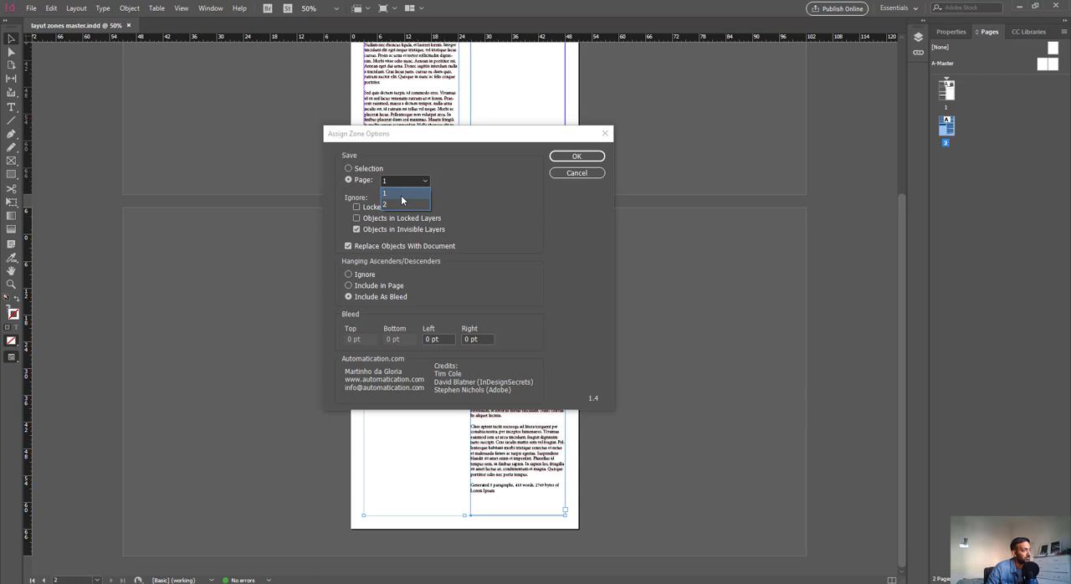
pyautogui.click(396, 200)
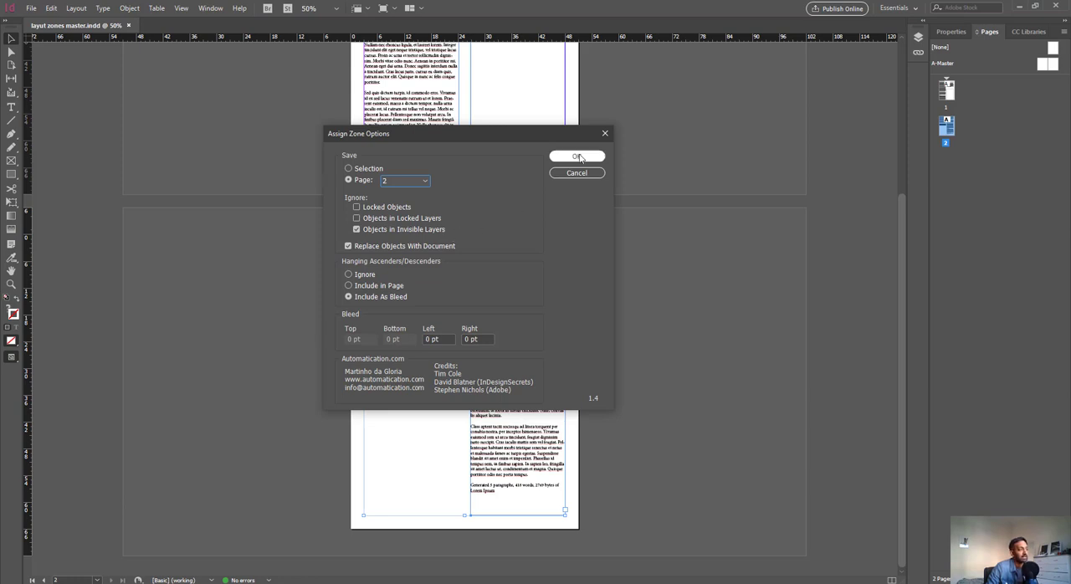
pyautogui.click(577, 155)
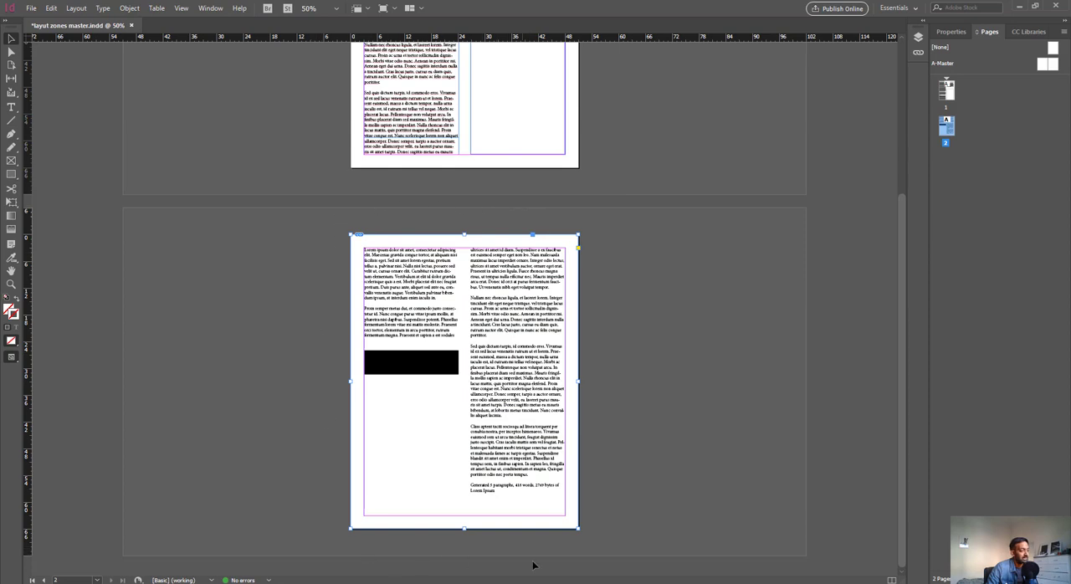
pyautogui.moveTo(416, 360)
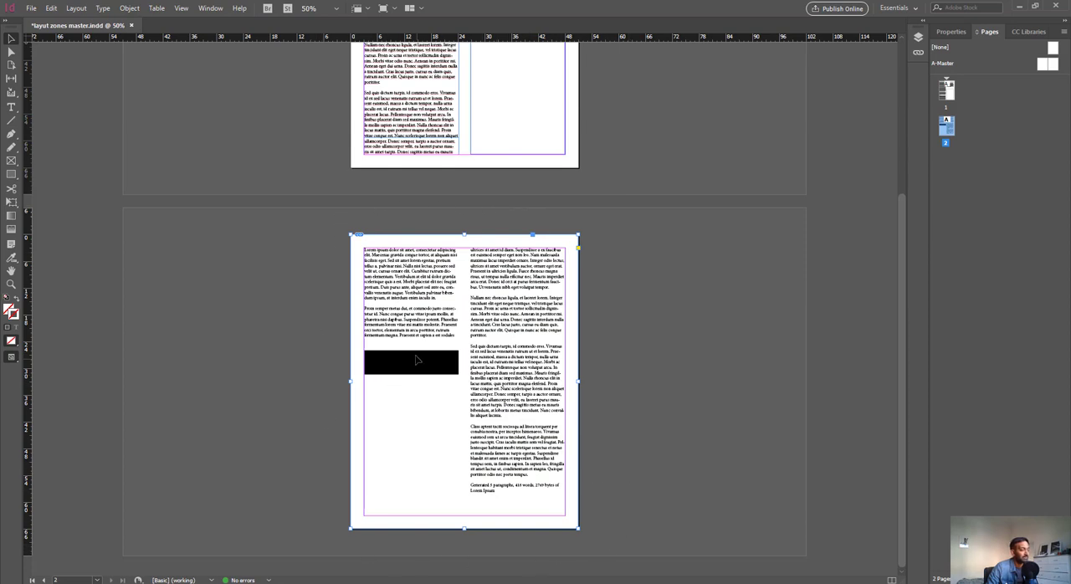
pyautogui.moveTo(298, 238)
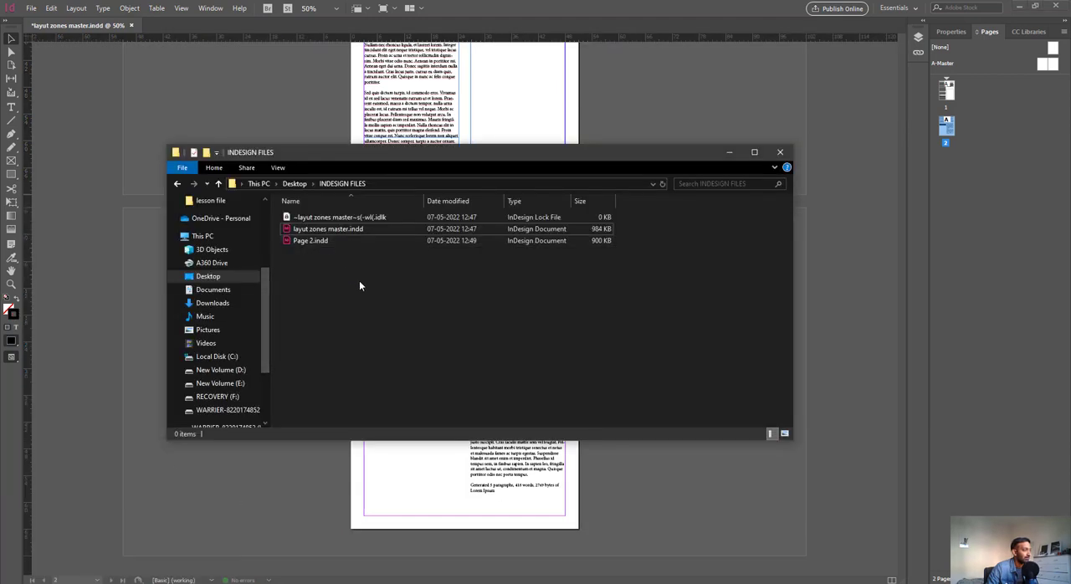
# Open Page 2.indd from the INDESIGN FILES folder into InDesign
pyautogui.click(314, 241)
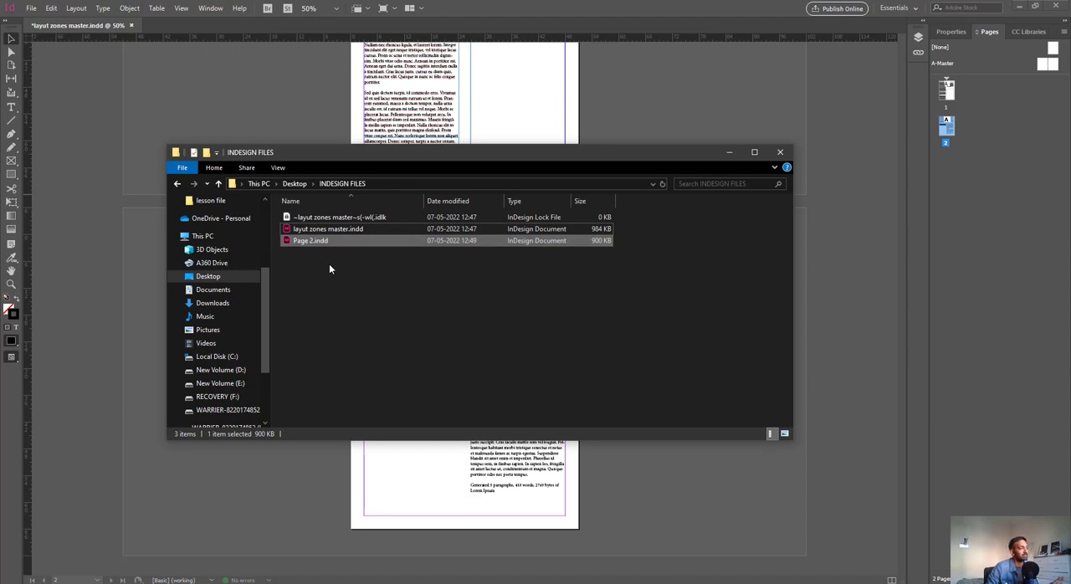
pyautogui.moveTo(345, 282)
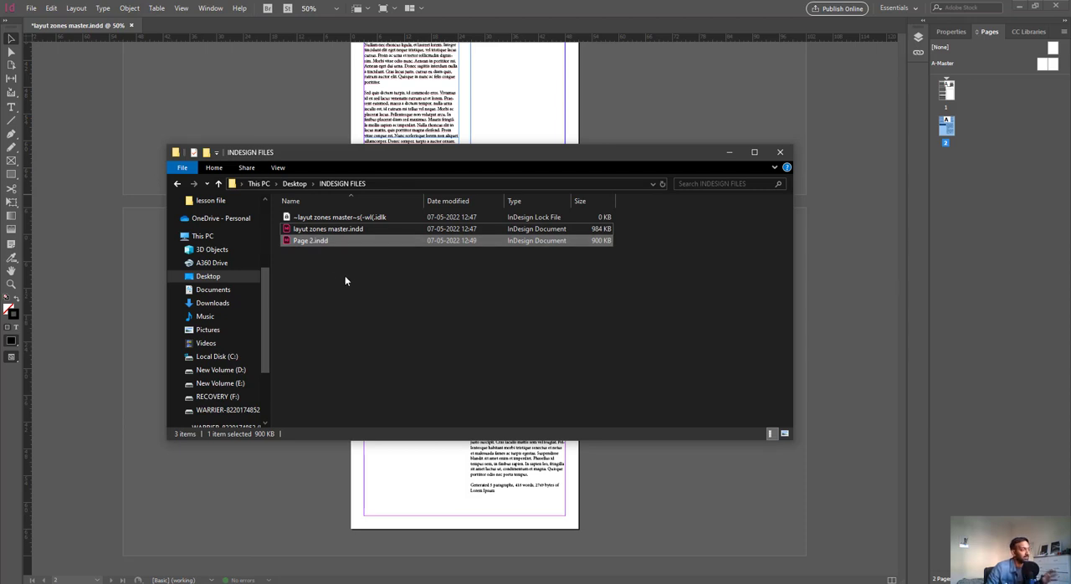
pyautogui.click(313, 240)
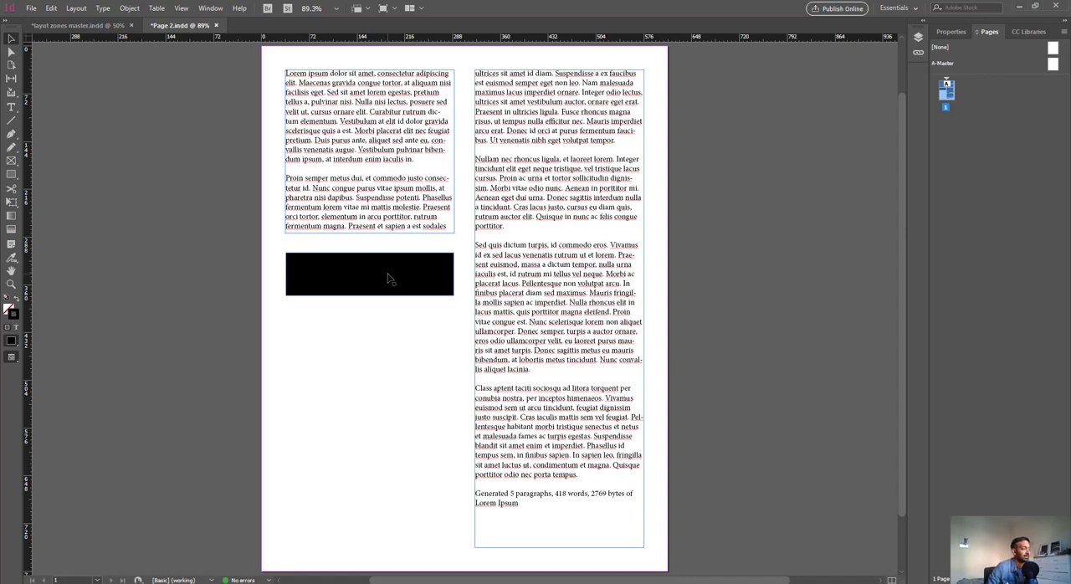
# Move the black rectangle lower, lengthen the top-left text frame, and save Page 2.indd
pyautogui.click(368, 281)
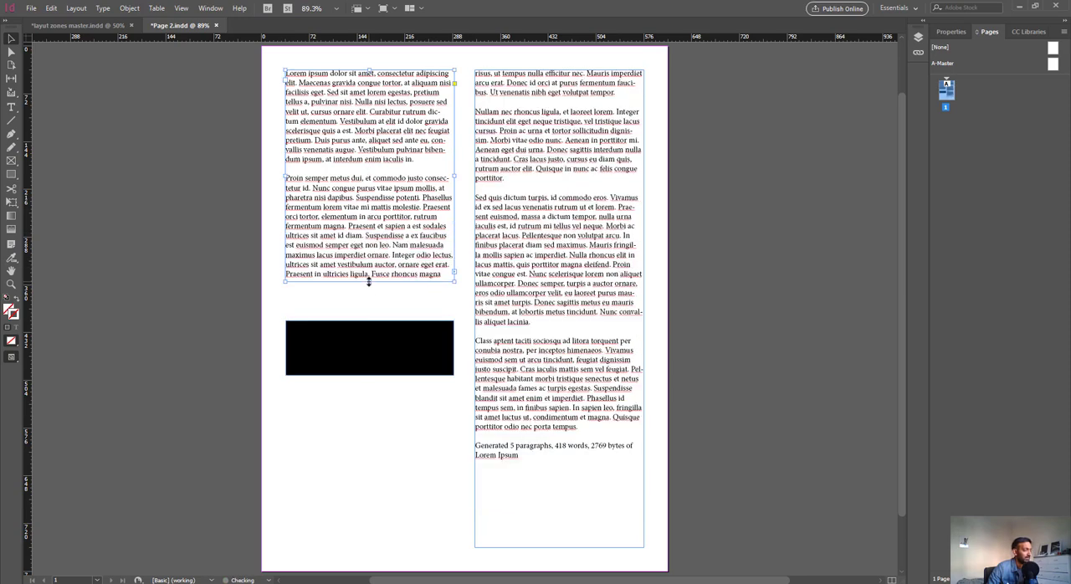
pyautogui.click(34, 7)
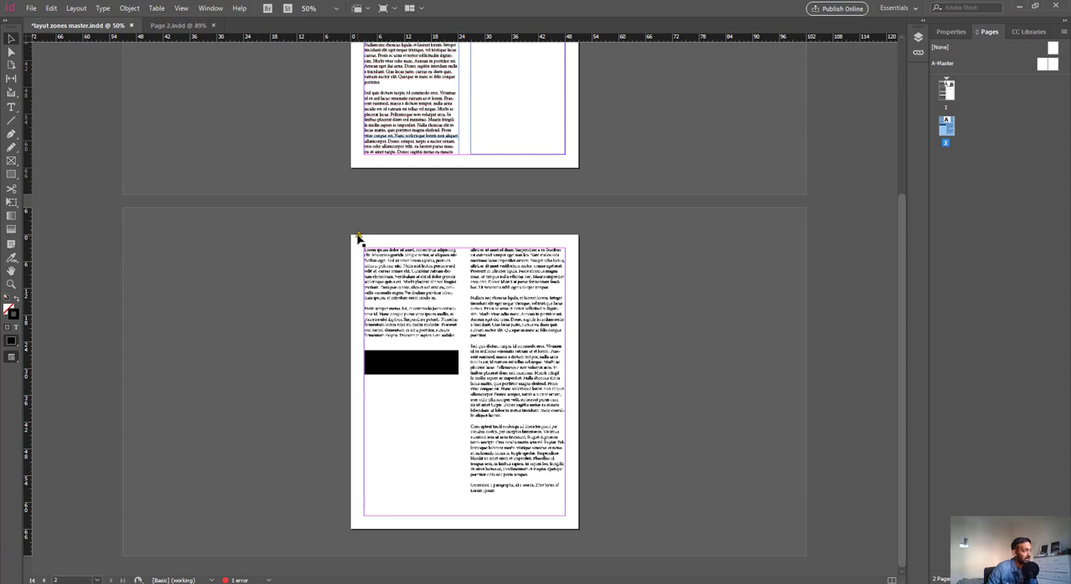
pyautogui.moveTo(360, 238)
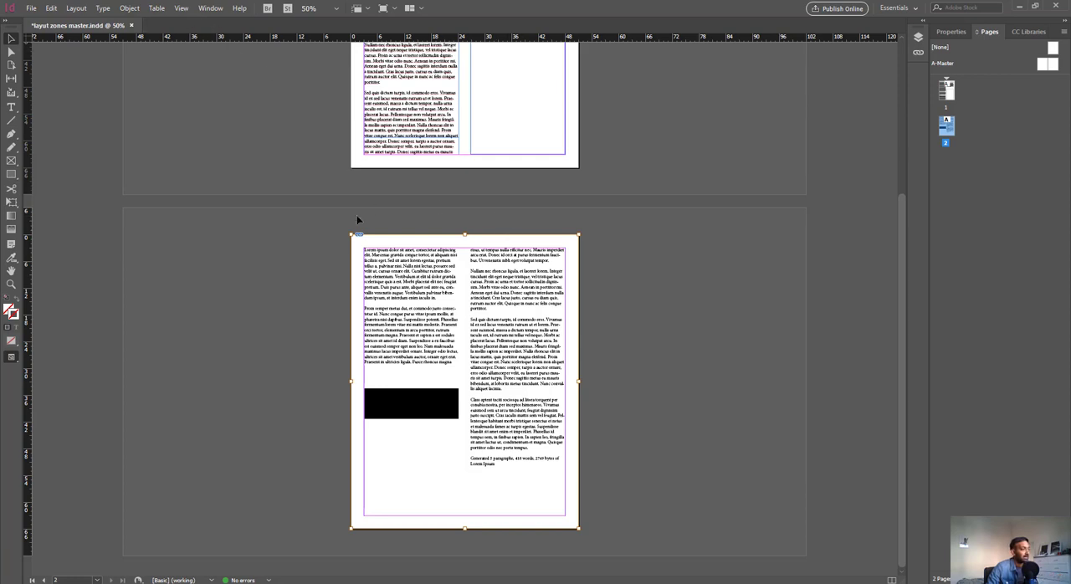
pyautogui.moveTo(601, 325)
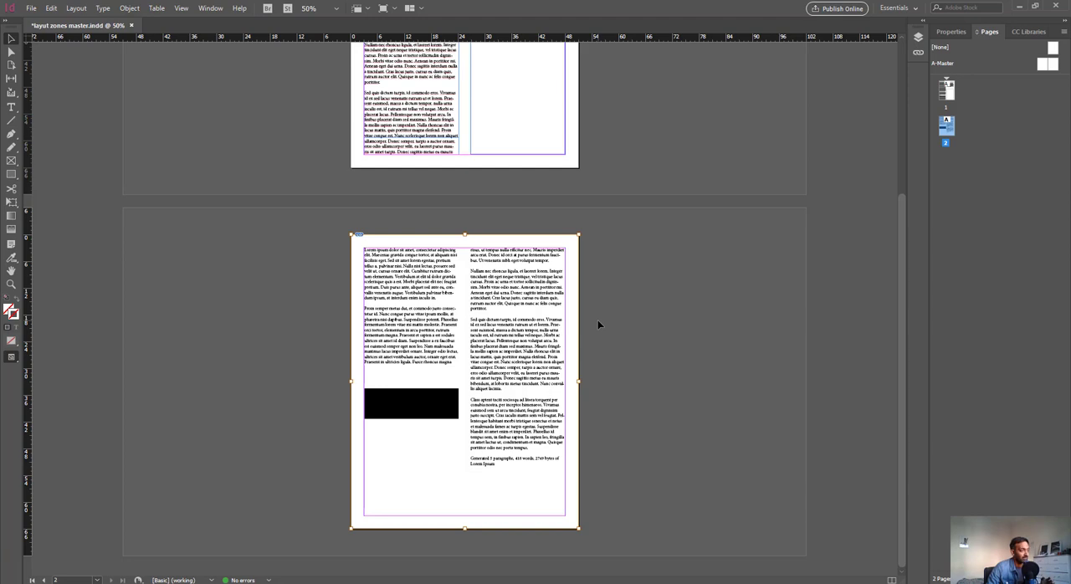
pyautogui.moveTo(308, 228)
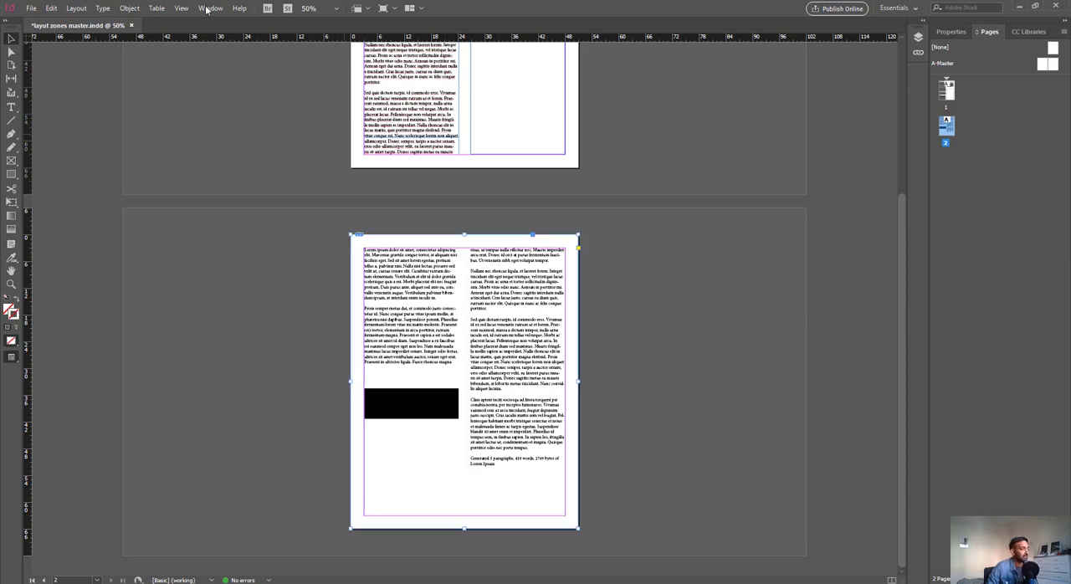
# Convert the zone to native objects with Convert Zone set to As in Original
pyautogui.click(53, 10)
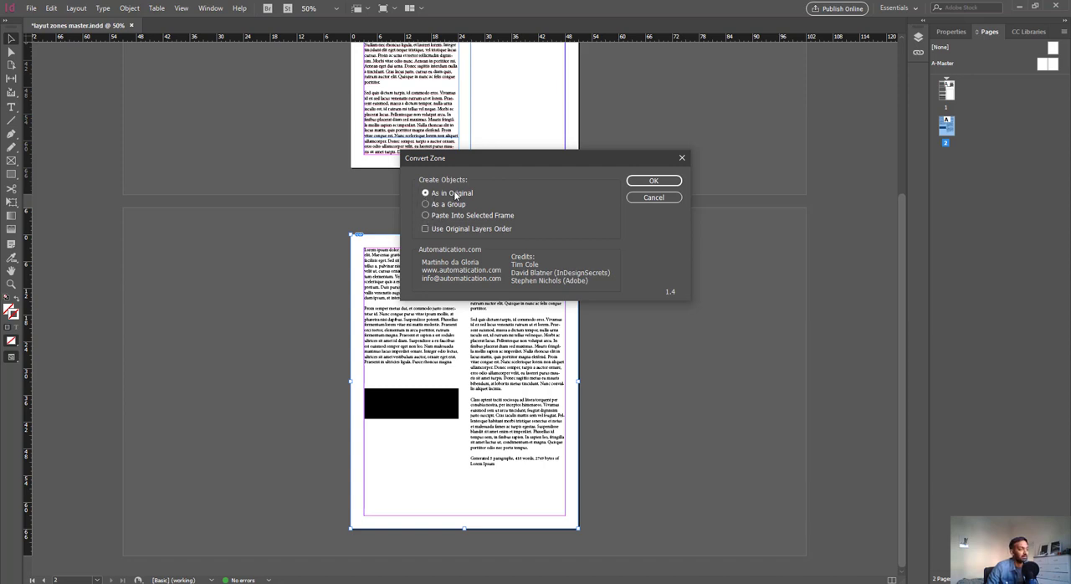
pyautogui.click(652, 181)
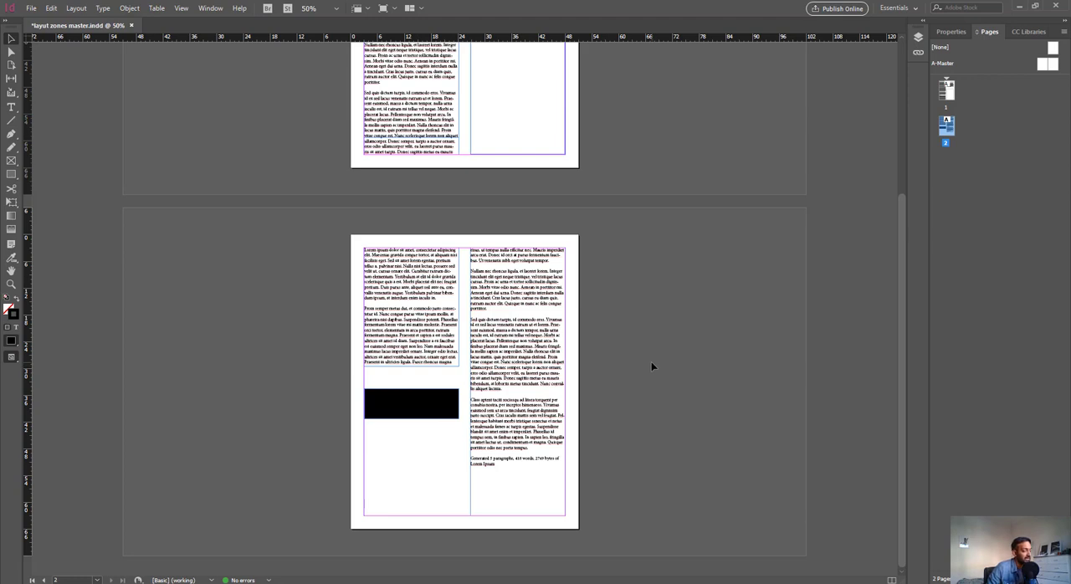
pyautogui.moveTo(595, 329)
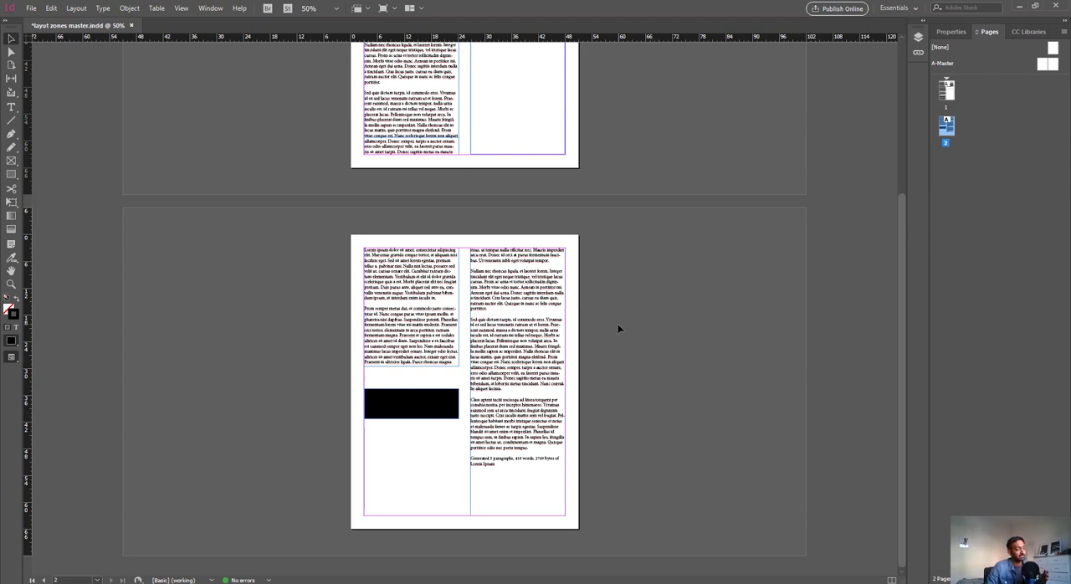